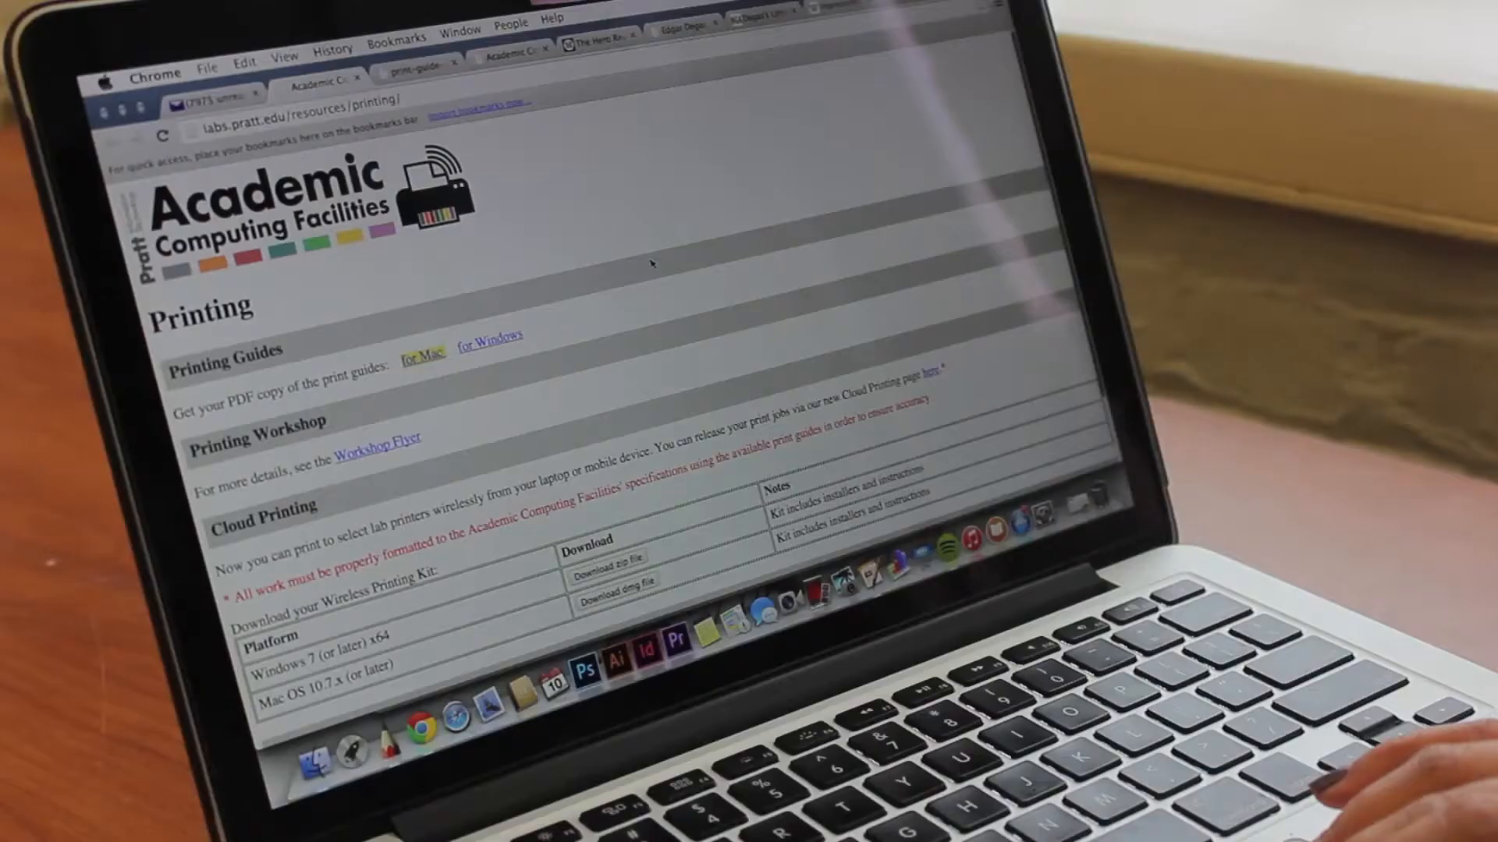
- Download the Mac OS 10.7.x-or-later wireless printing kit dmg from the Cloud Printing table
scroll("down", 3)
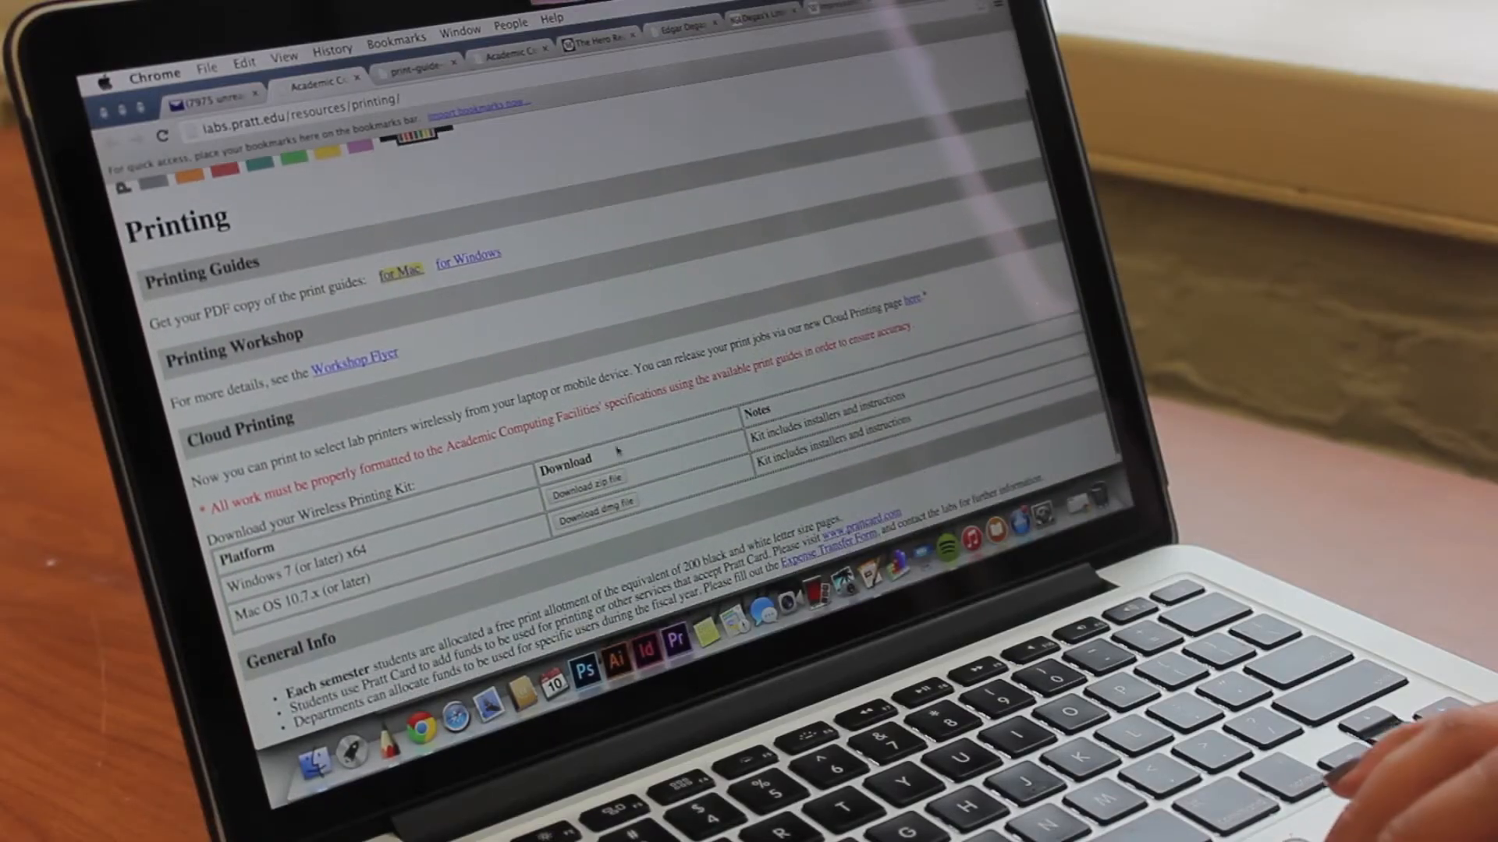
left_click(592, 499)
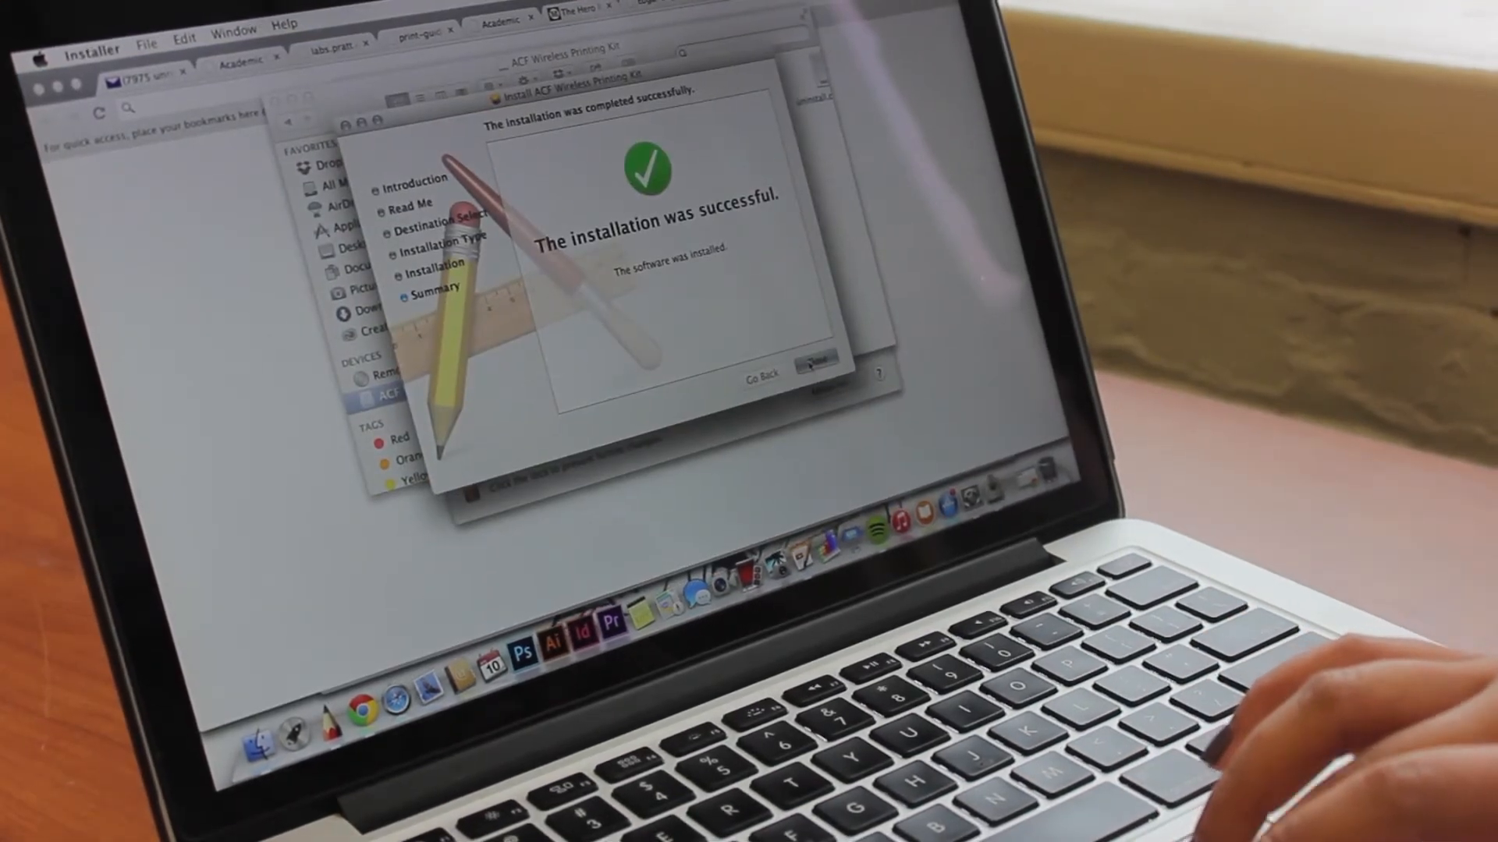
- Close the finished installer, print the pattern PDF to MCC-COLOR, and log in to PrintAssistant
left_click(817, 360)
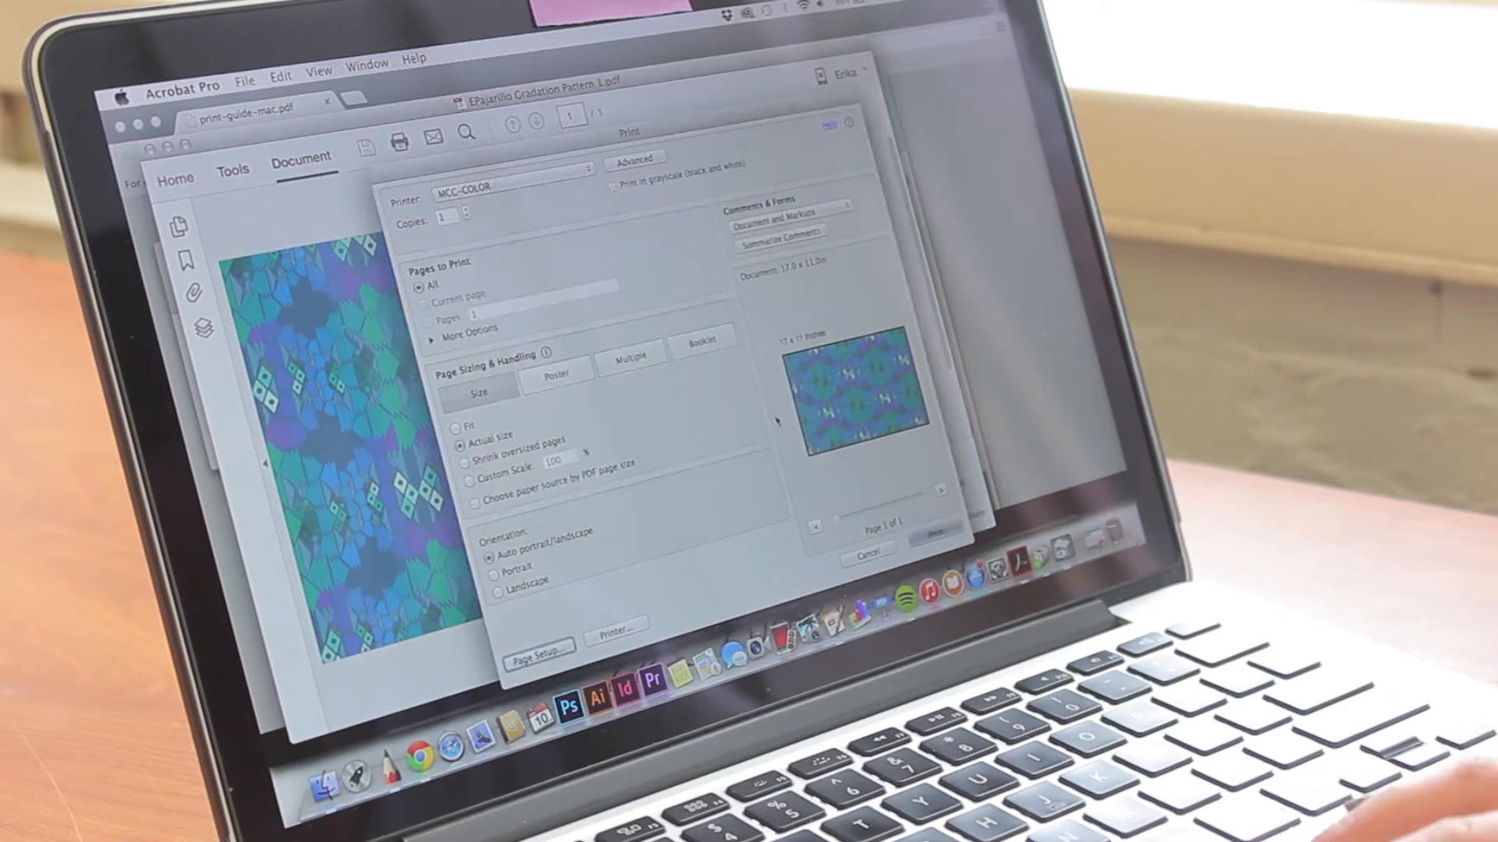
left_click(929, 529)
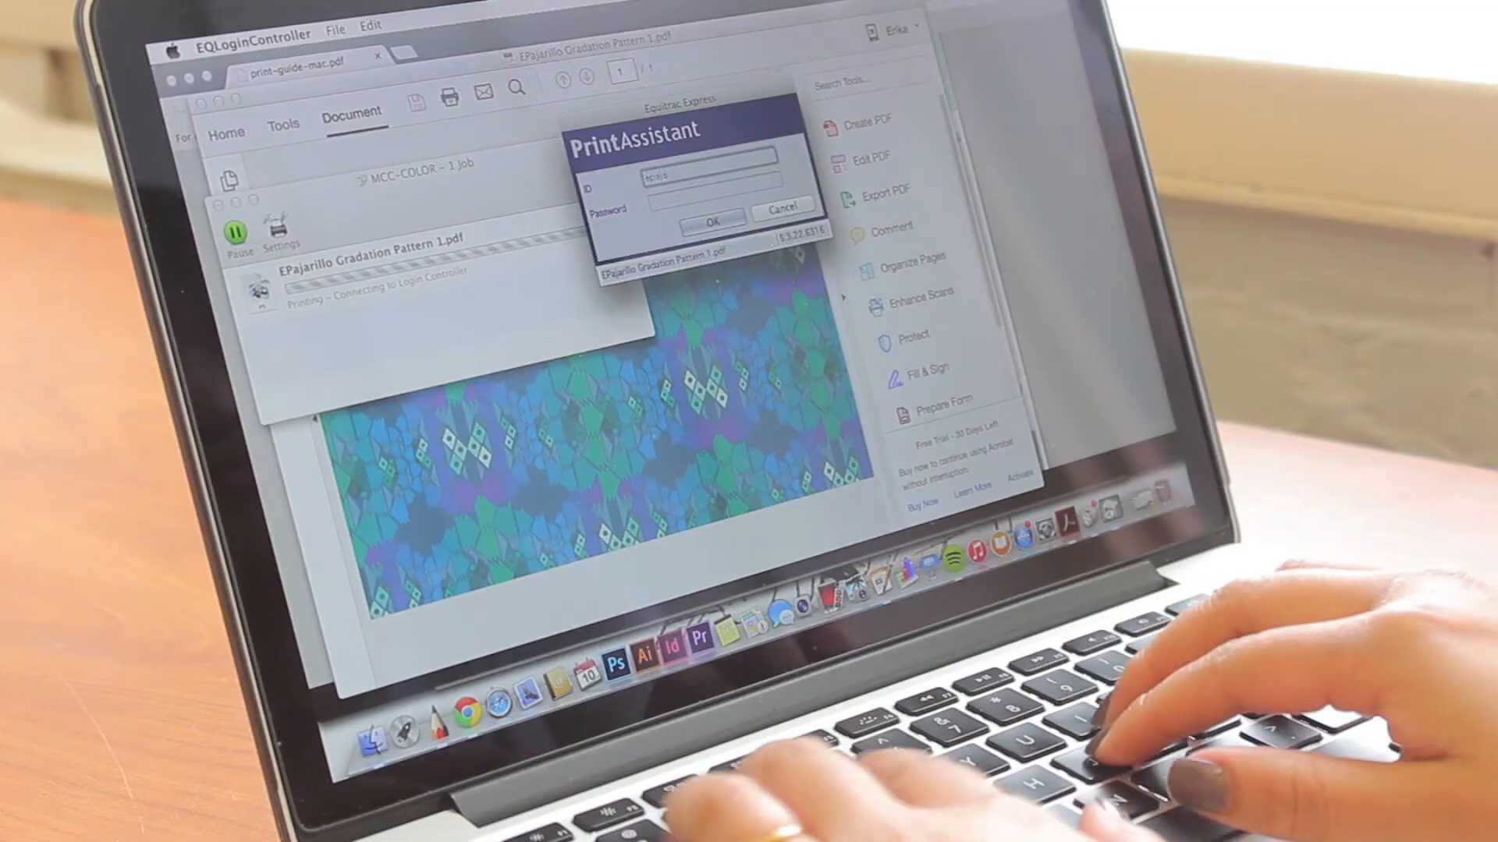
left_click(712, 217)
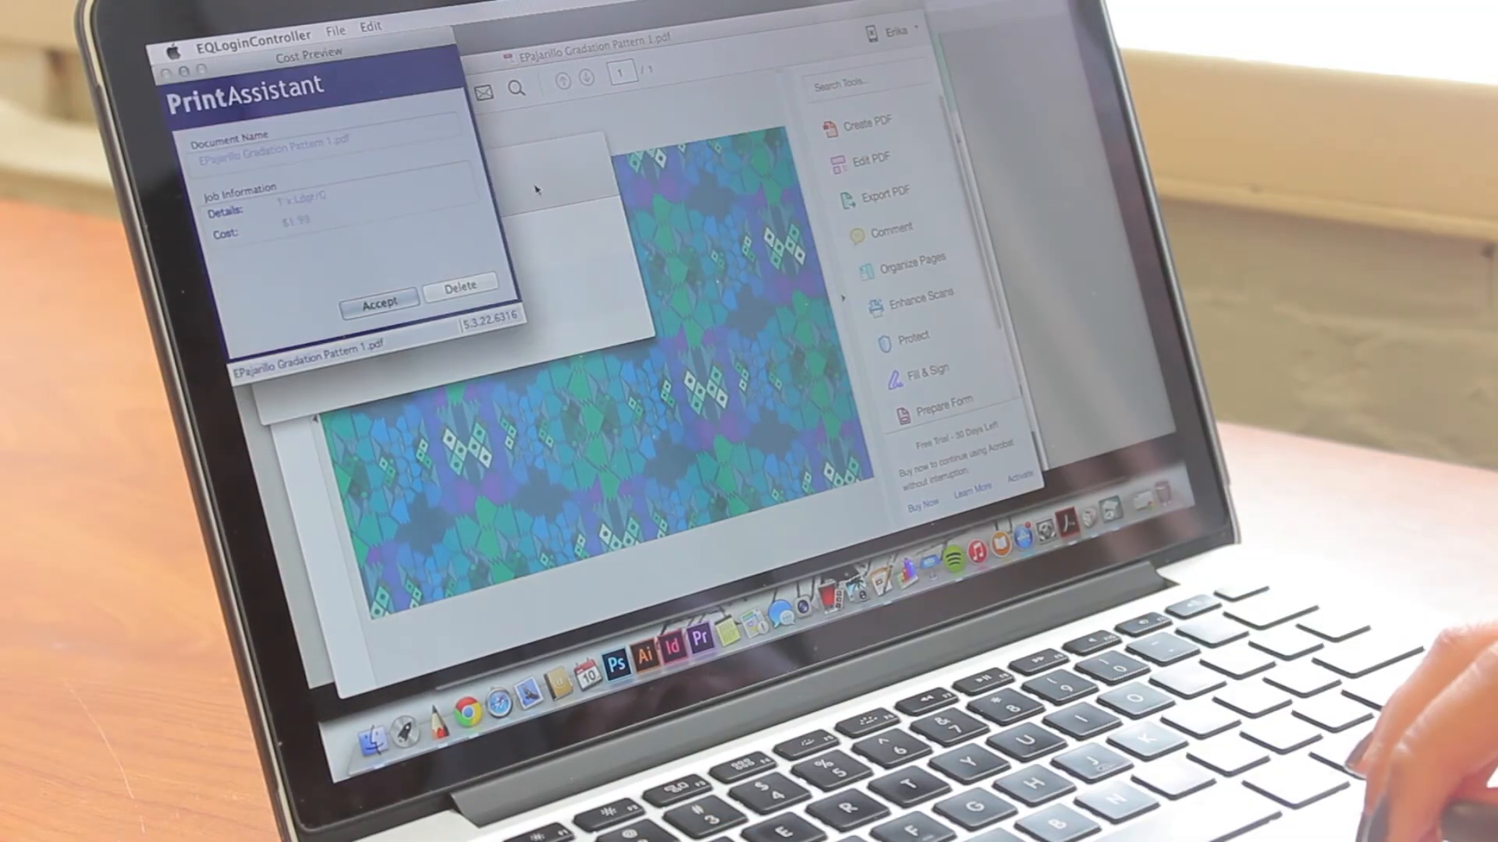